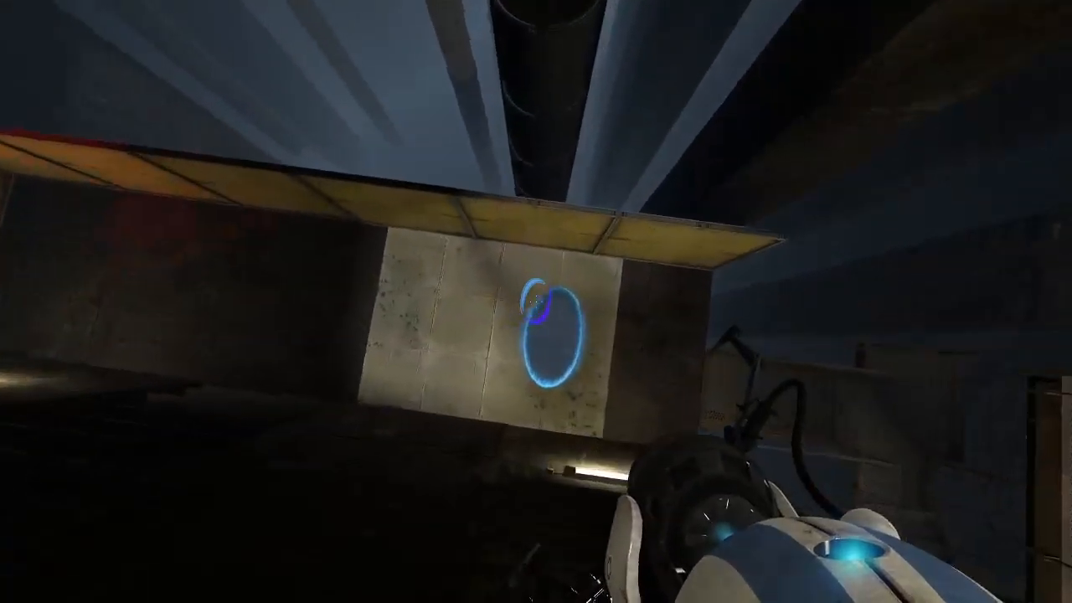
{"action": "mouse_move", "coordinate": [536, 302]}
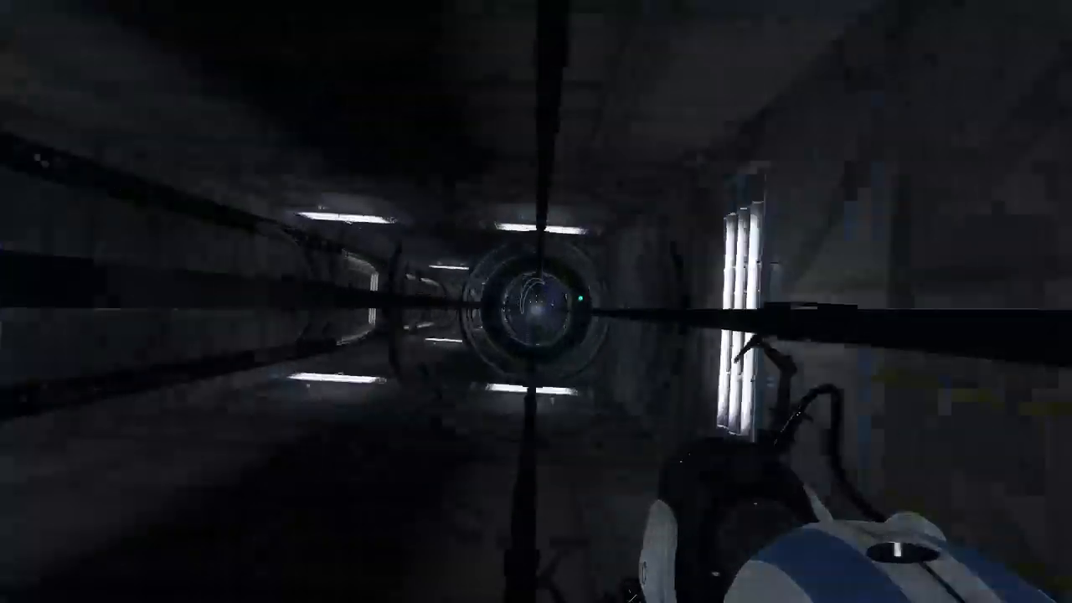
{"action": "mouse_move", "coordinate": [535, 302]}
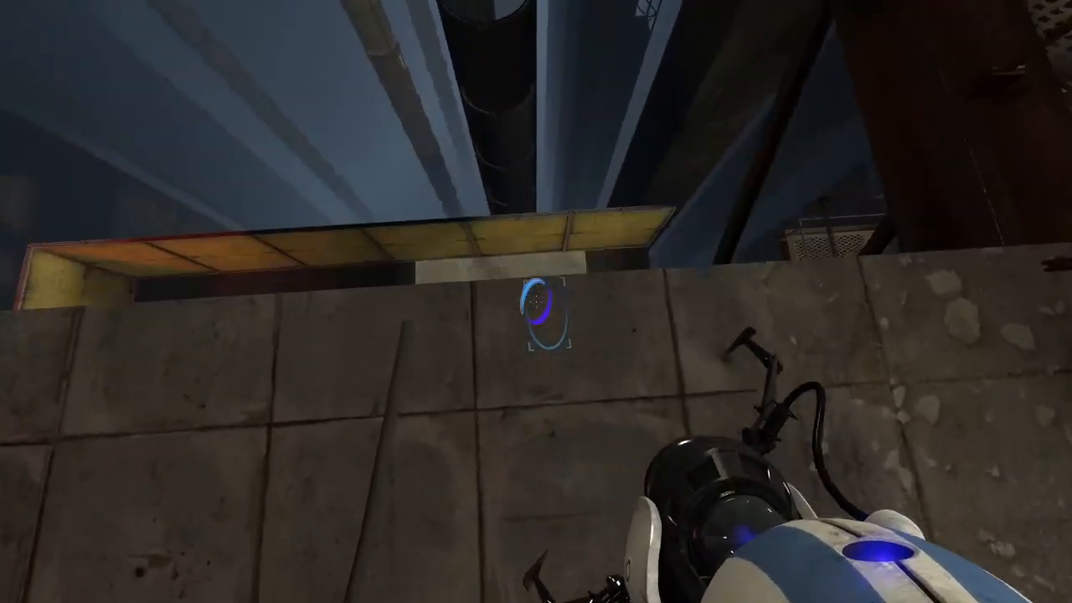
{"action": "mouse_move", "coordinate": [535, 301]}
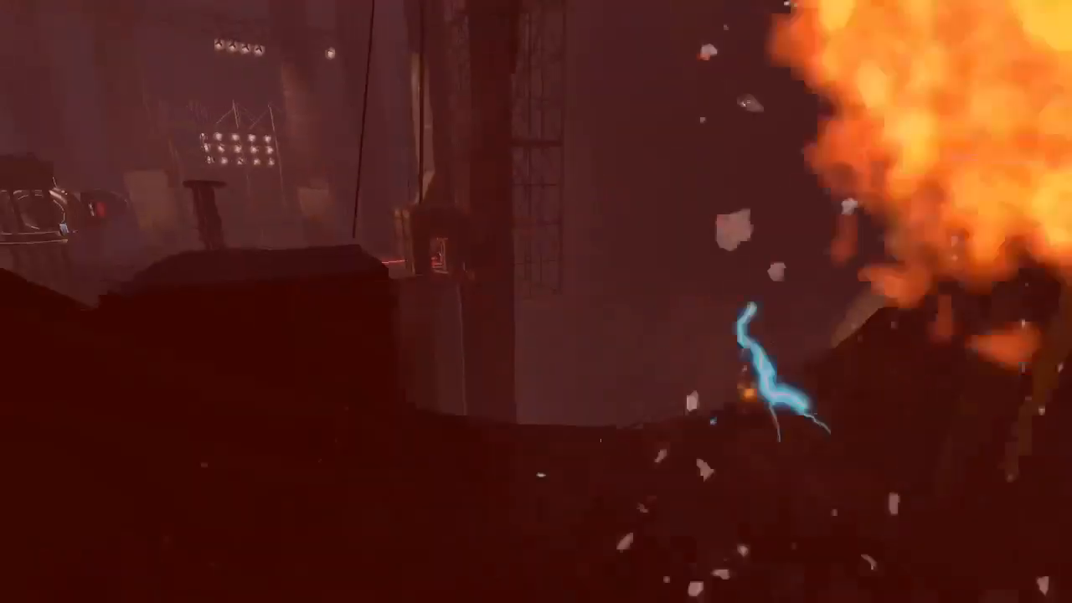
{"action": "mouse_move", "coordinate": [536, 302]}
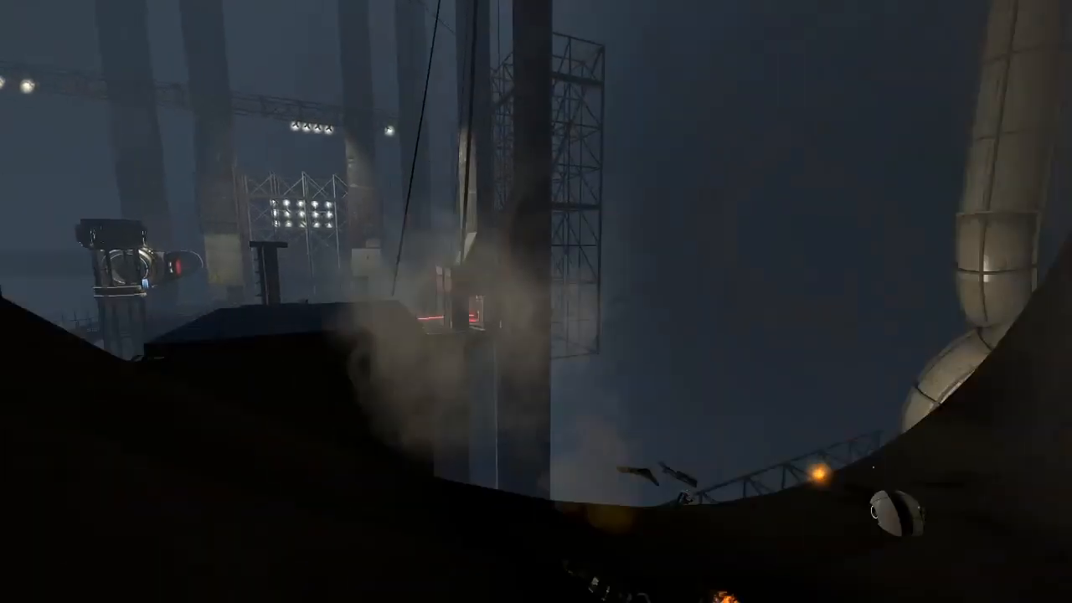